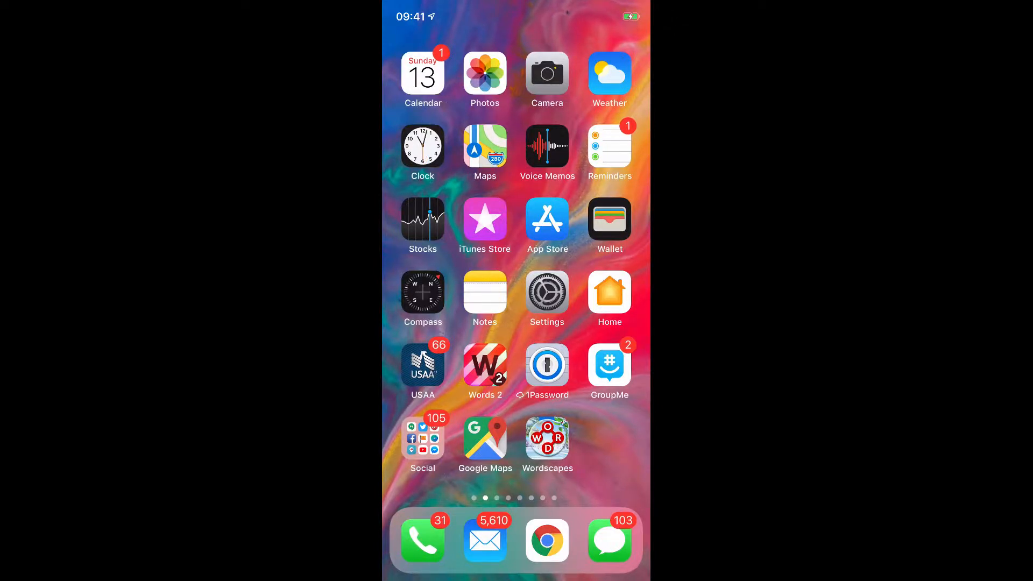
- Swipe to the fourth iPhone home screen and launch MARIO RUN
scroll("left", 3)
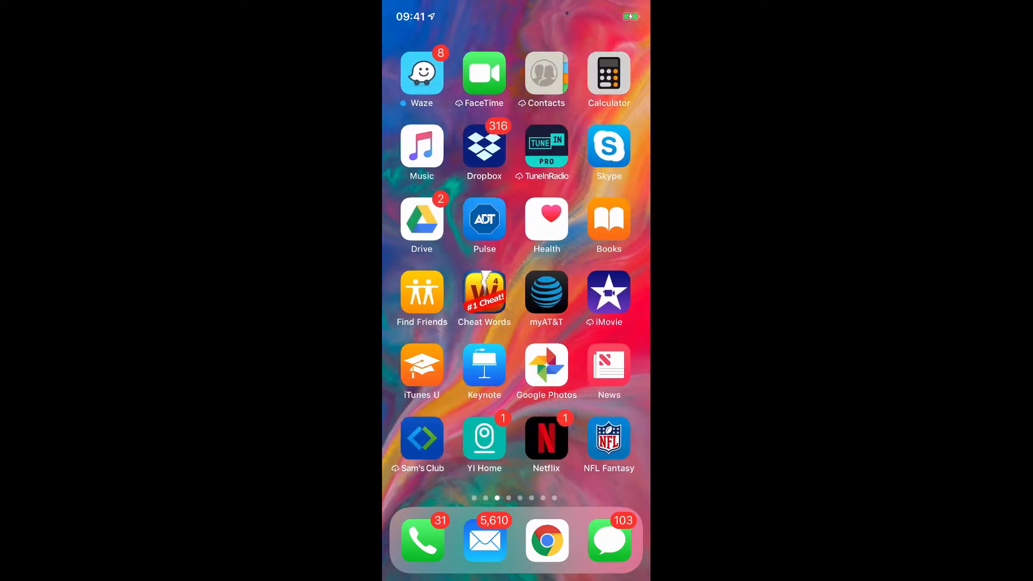
scroll("left", 3)
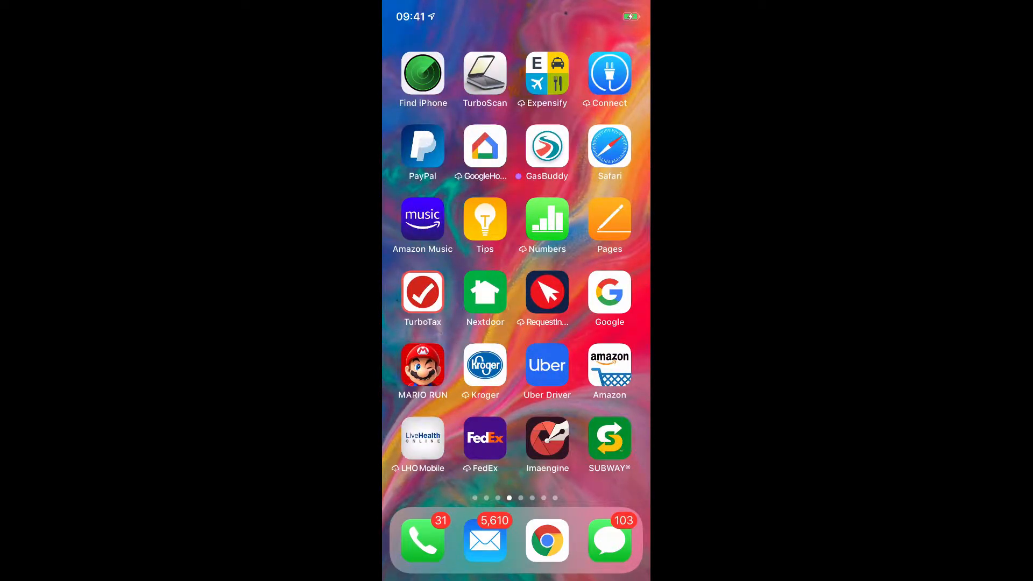
left_click(422, 365)
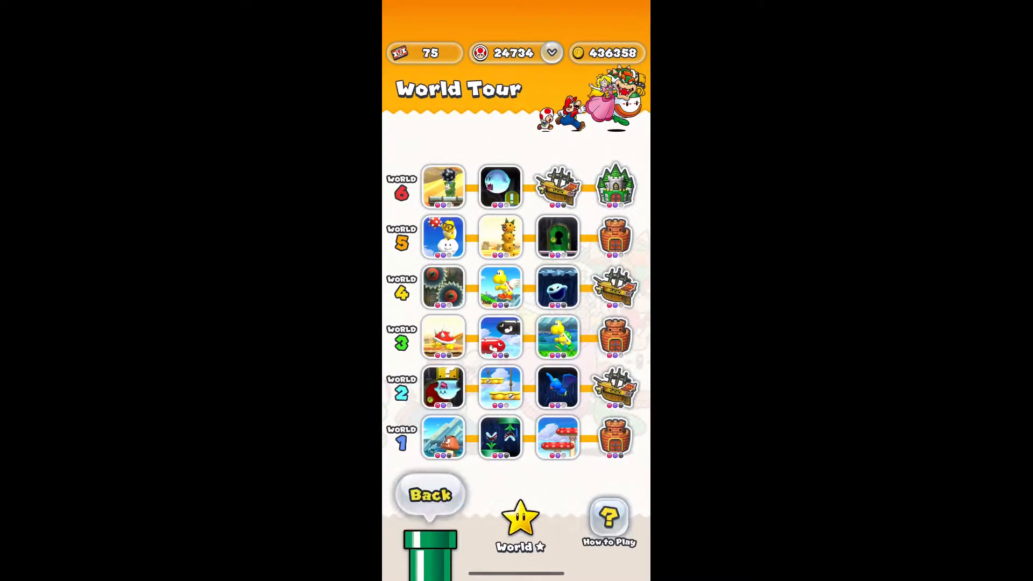
- Tap the World 1-1 'Up and Over' tile in the World Tour map
left_click(443, 437)
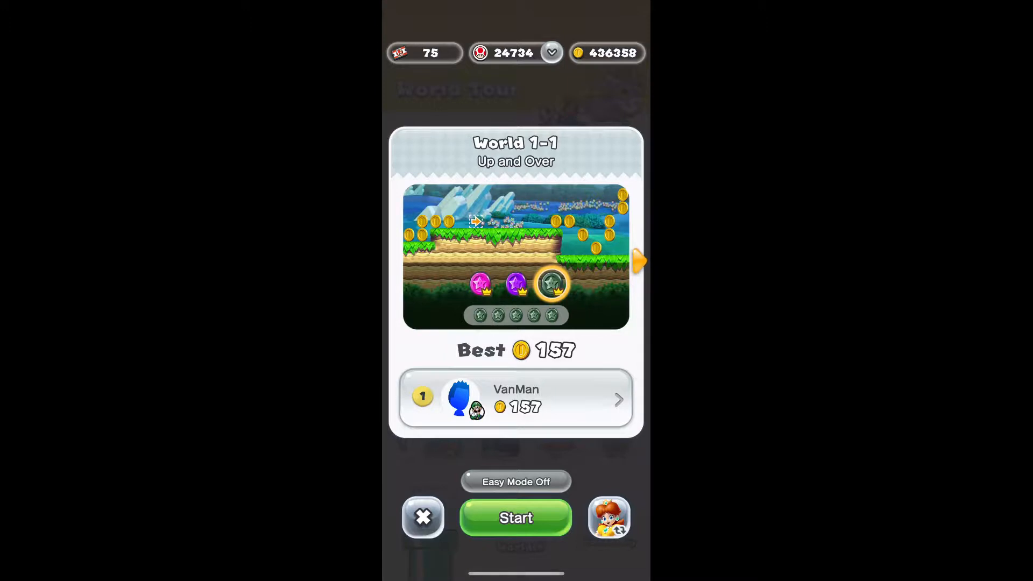
left_click(515, 517)
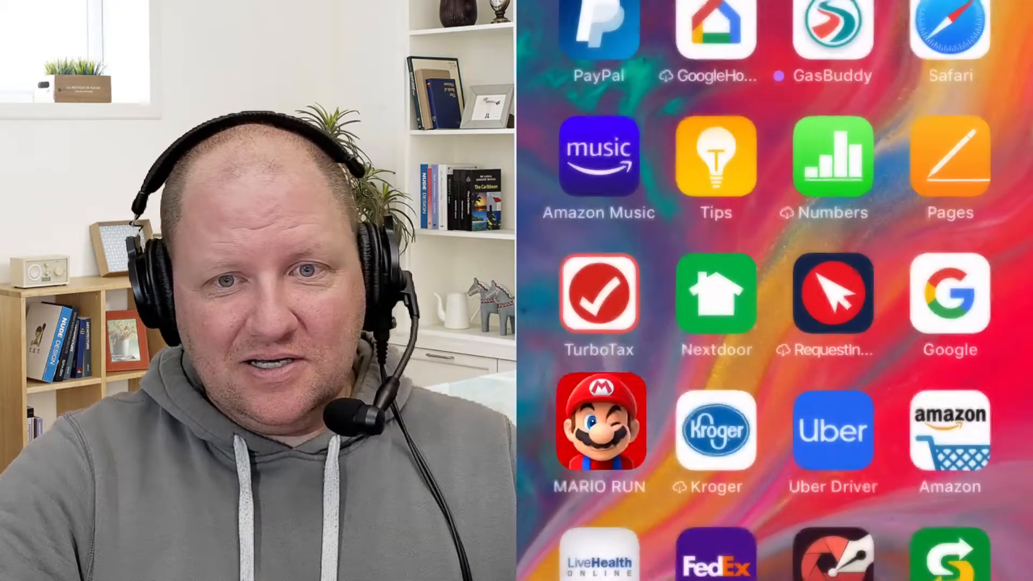
- Swipe the mirrored iPhone back to its home screen beside the webcam
scroll("right", 3)
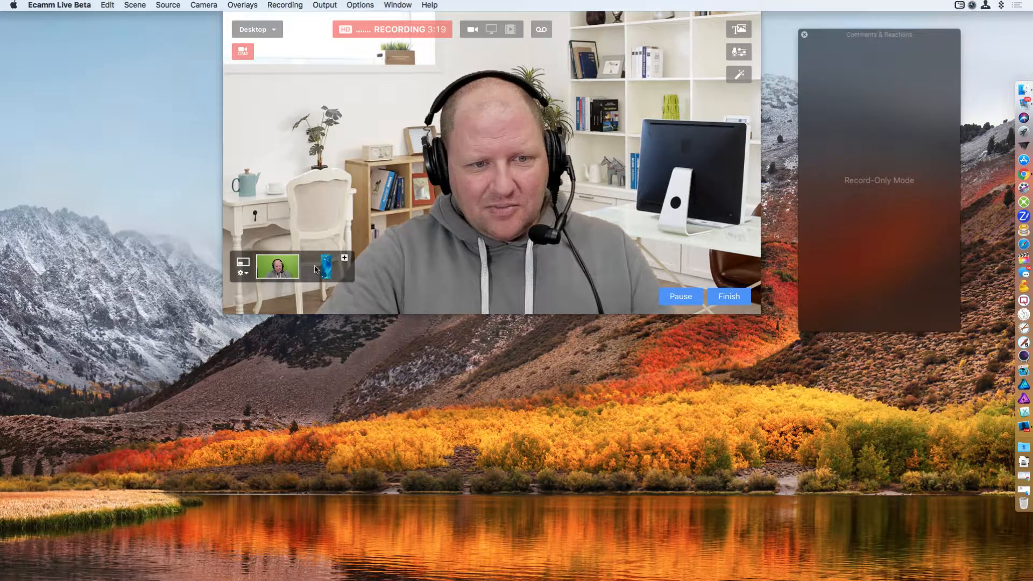
left_click(326, 267)
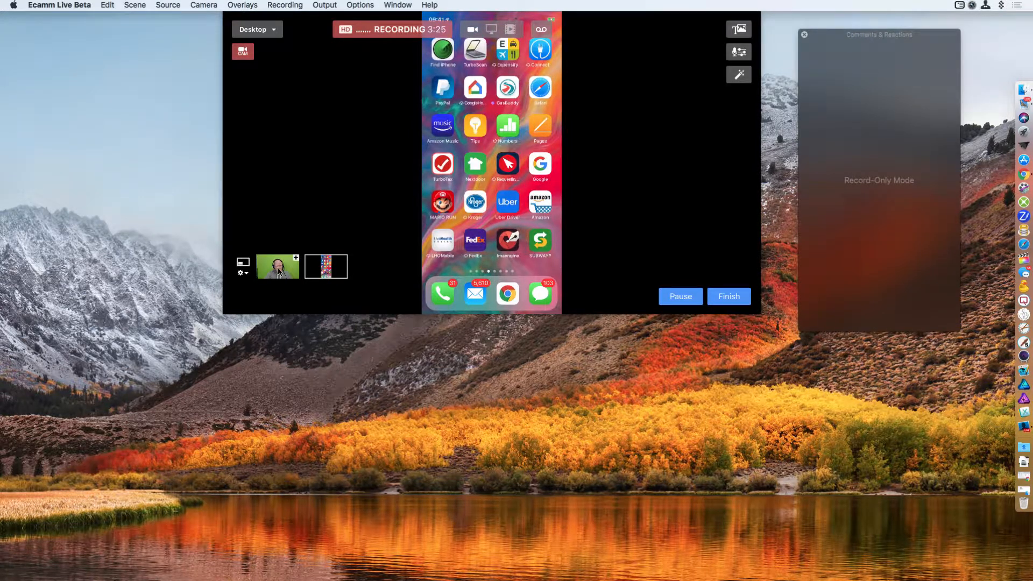
left_click(276, 266)
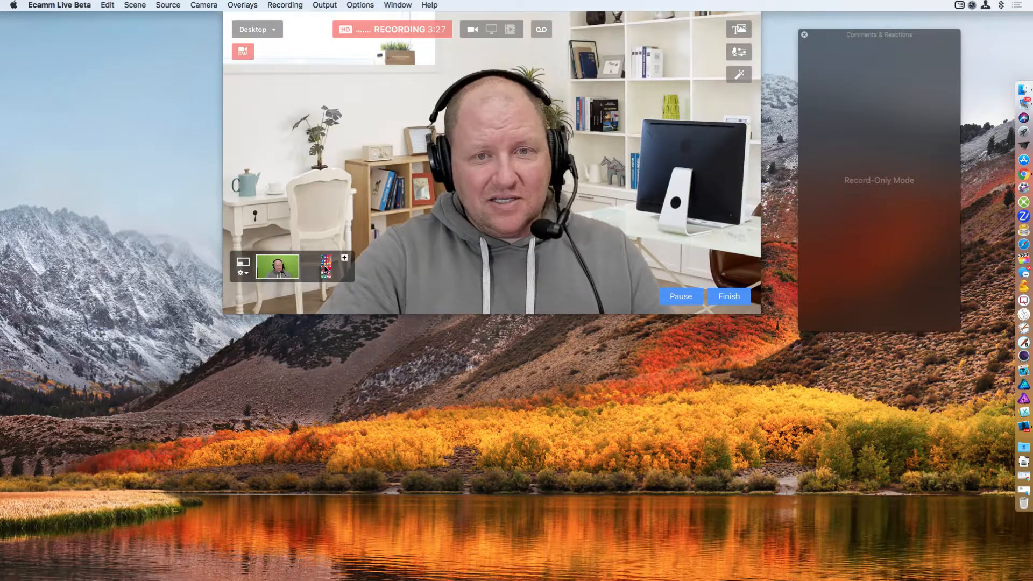
left_click(204, 6)
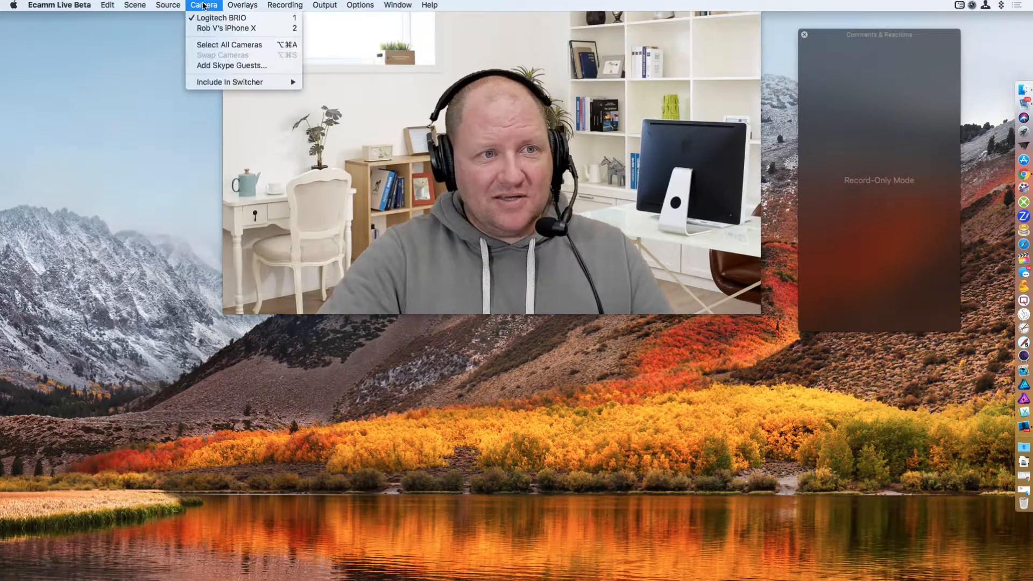
mouse_move(225, 27)
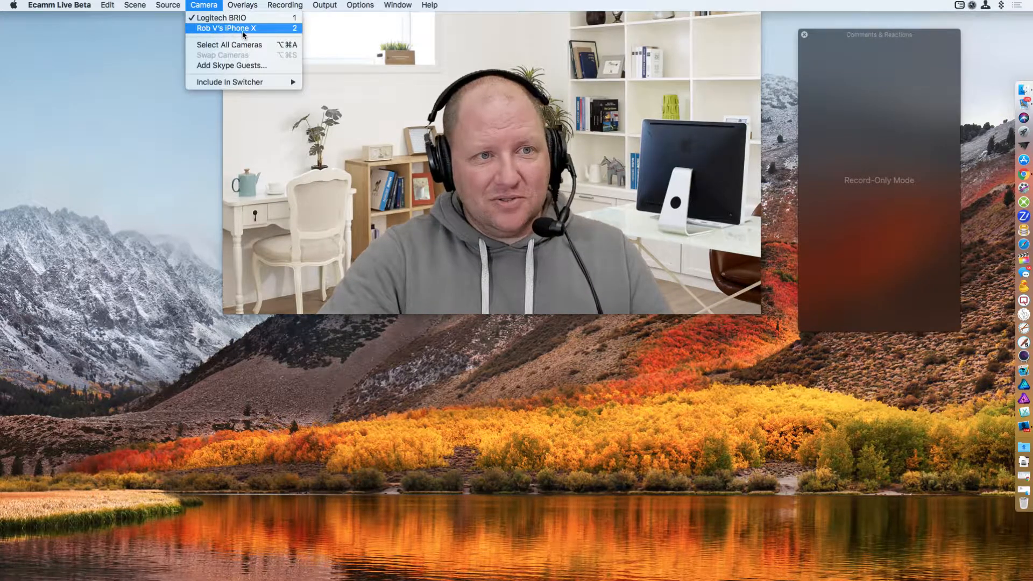
mouse_move(221, 18)
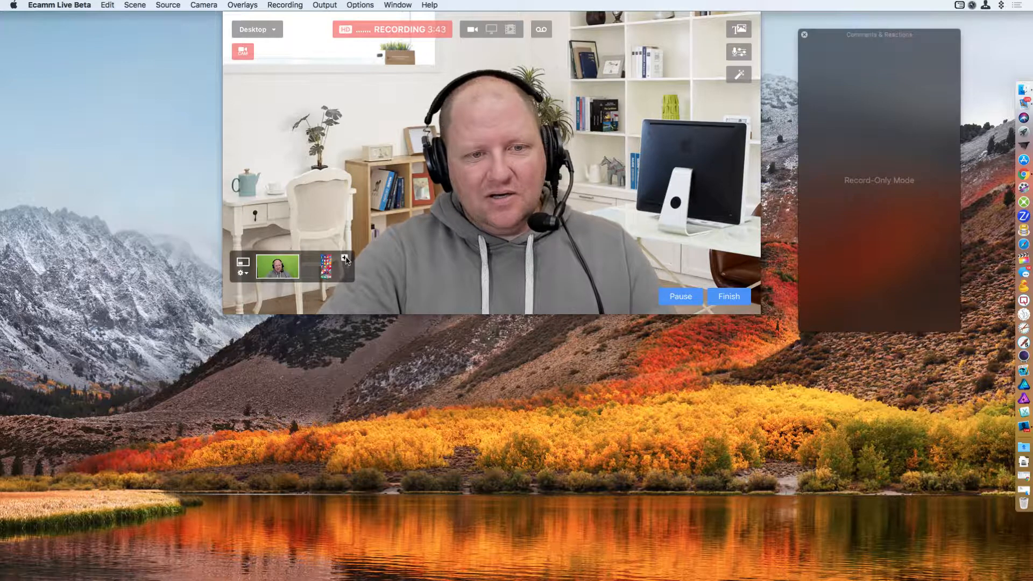
- Add the iPhone thumbnail as picture-in-picture over the webcam
left_click(326, 267)
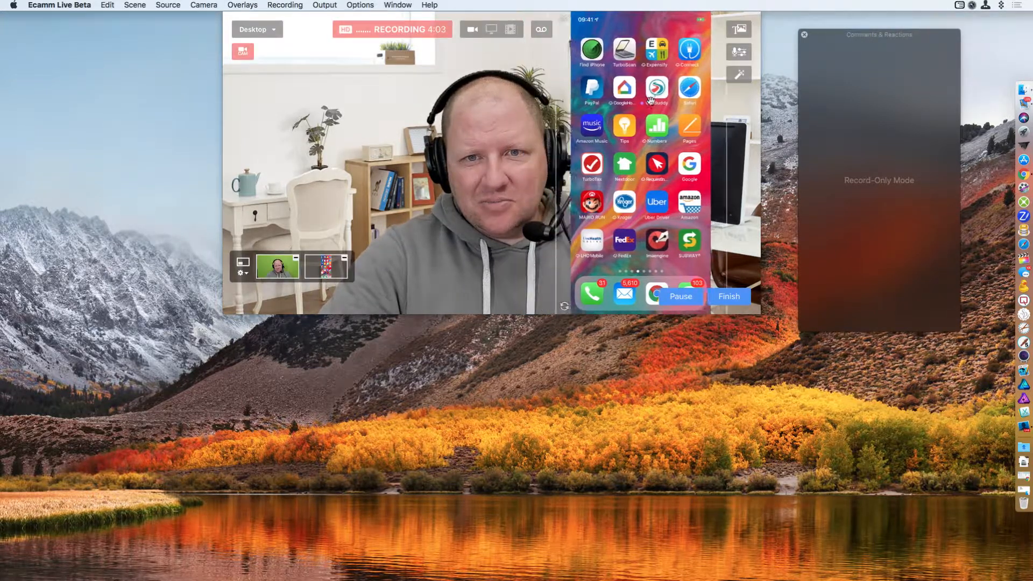
- Set Options > Picture-in-Picture Shape to Tall (9:16)
left_click(324, 5)
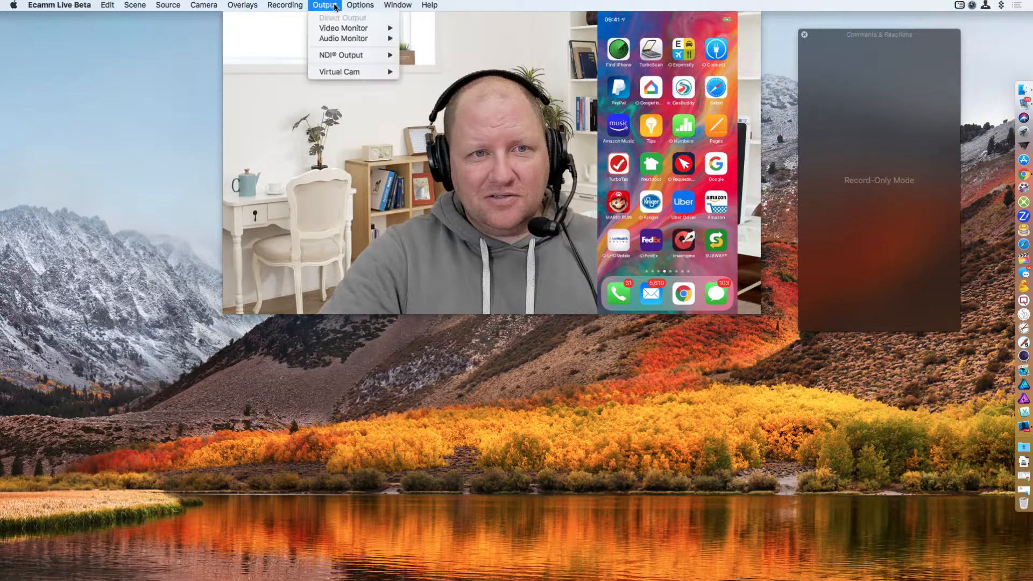
left_click(361, 5)
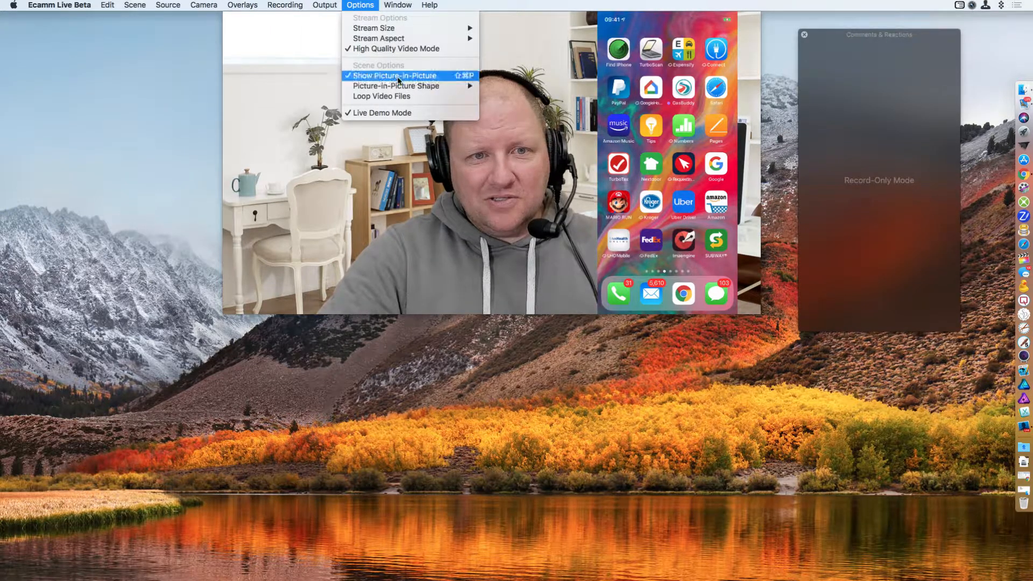
left_click(395, 76)
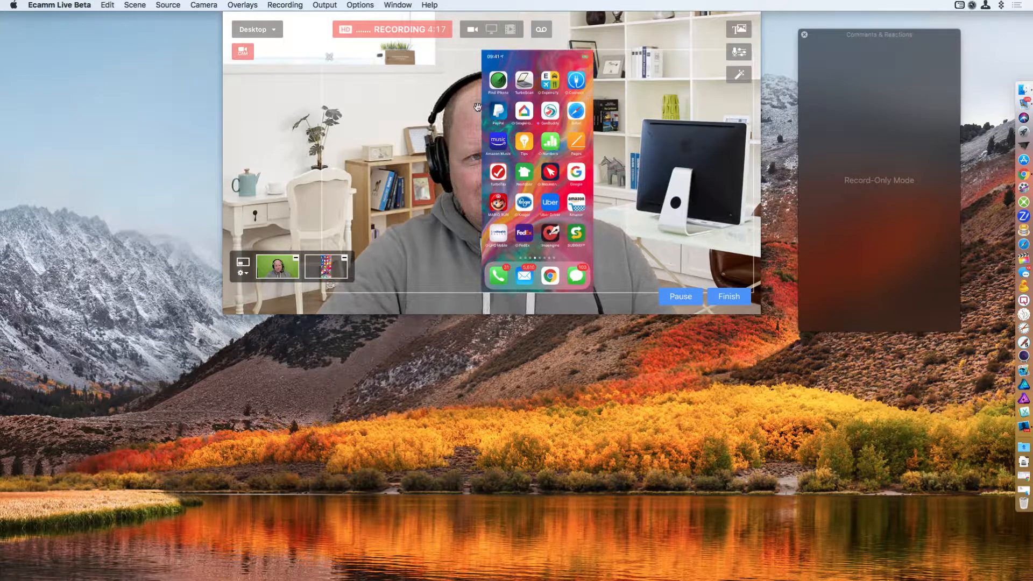
left_click(360, 5)
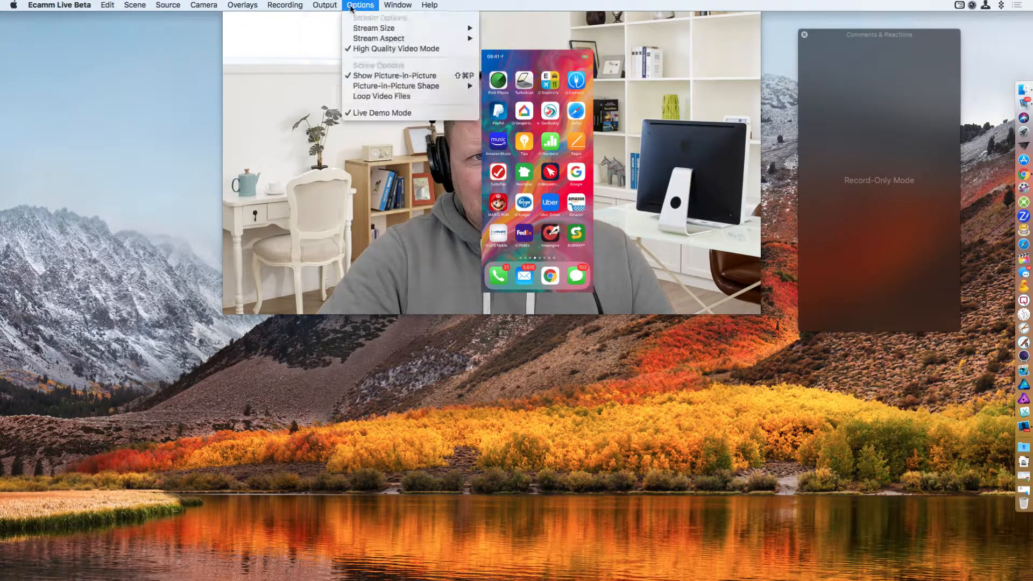
mouse_move(396, 86)
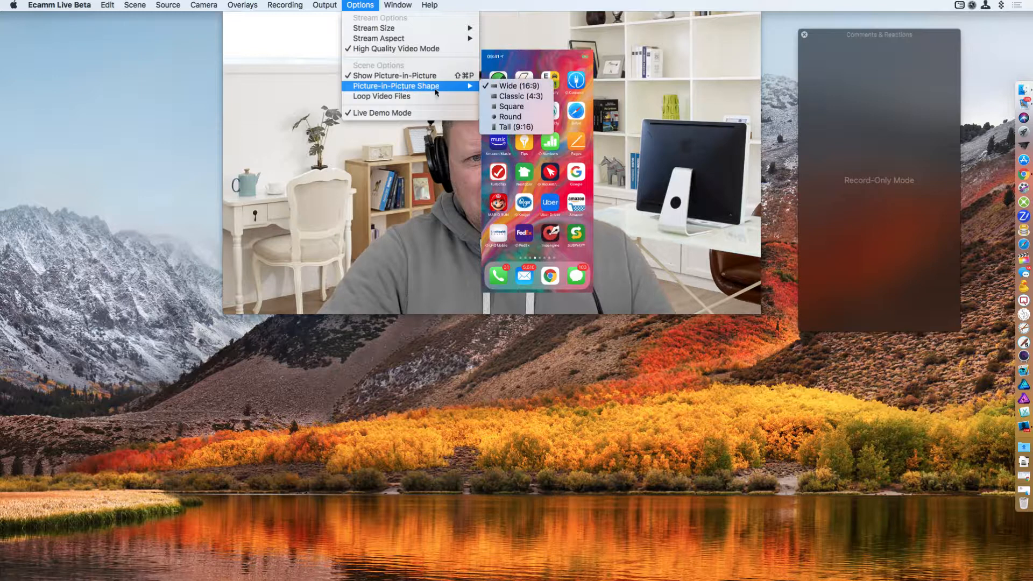
mouse_move(517, 126)
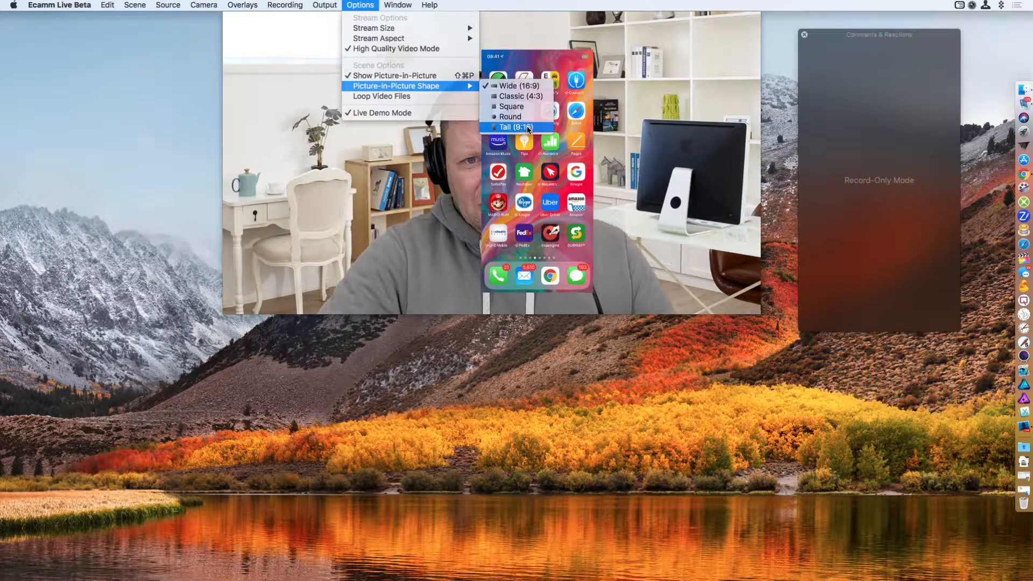
left_click(517, 126)
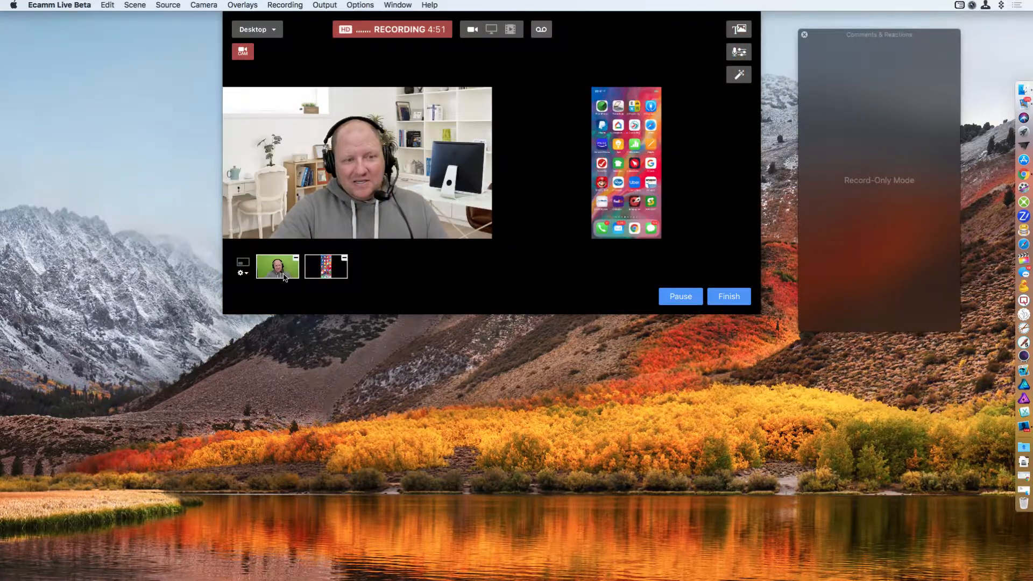
mouse_move(406, 257)
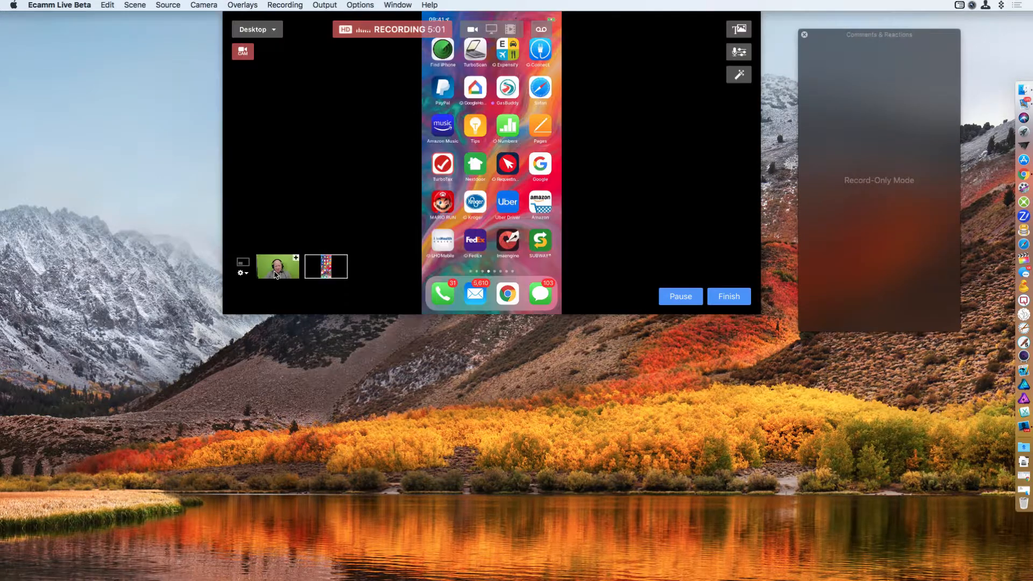
- Select the webcam alone, then add the iPhone beside it as split screen
left_click(277, 266)
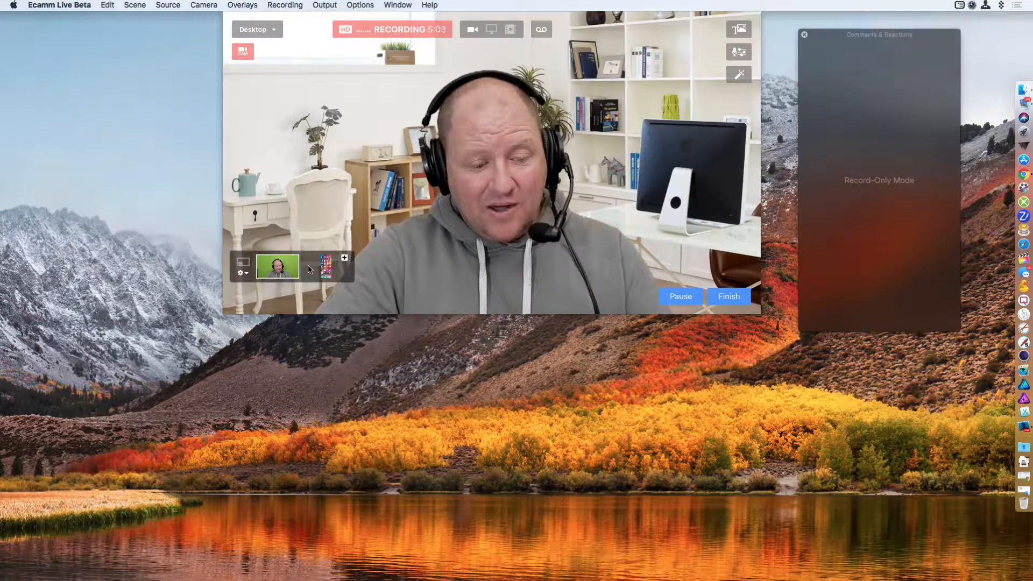
left_click(343, 257)
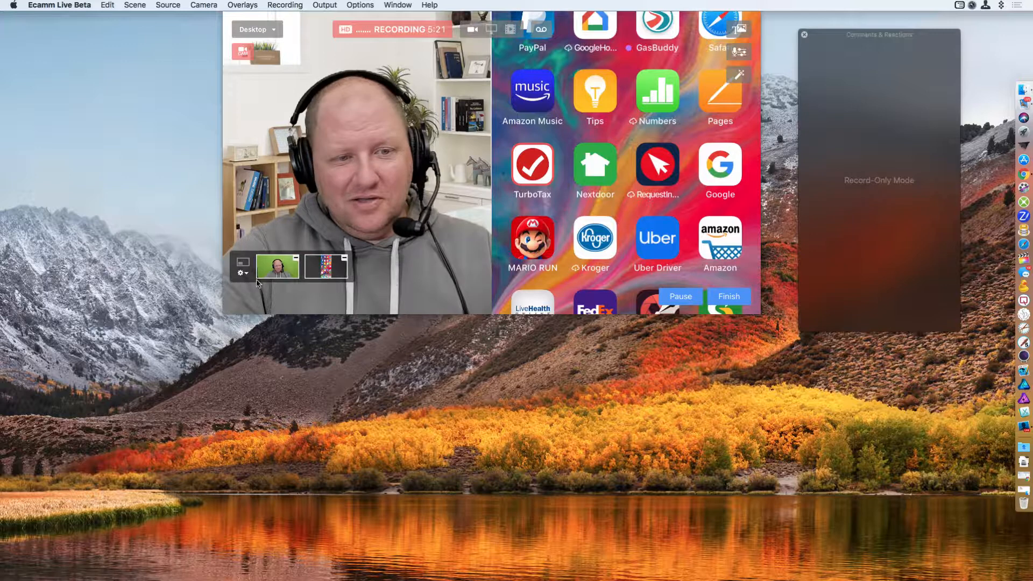
- Open the gear dropdown showing Swap Cameras, Select All and Crop Split Screen
left_click(241, 270)
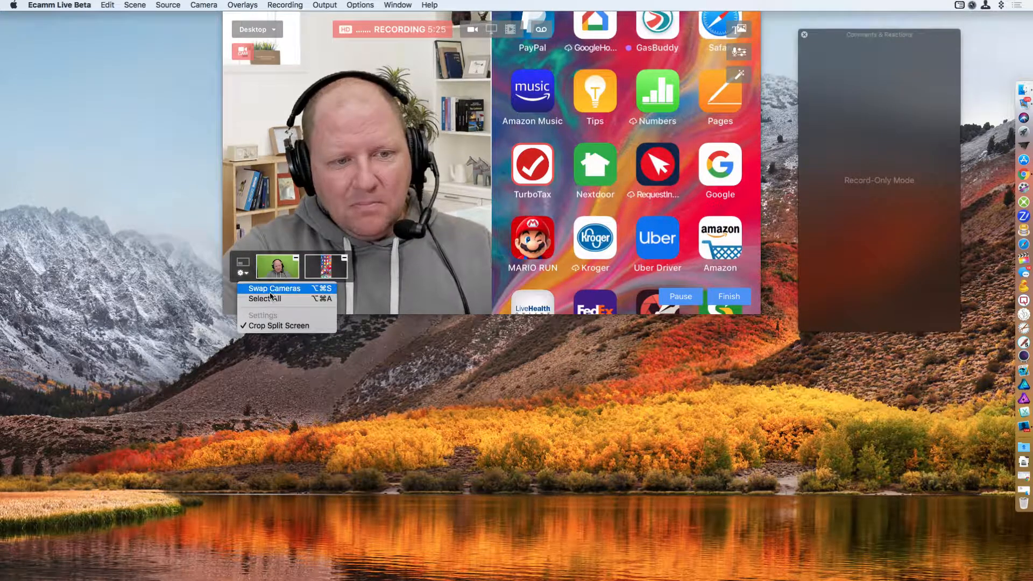
mouse_move(263, 299)
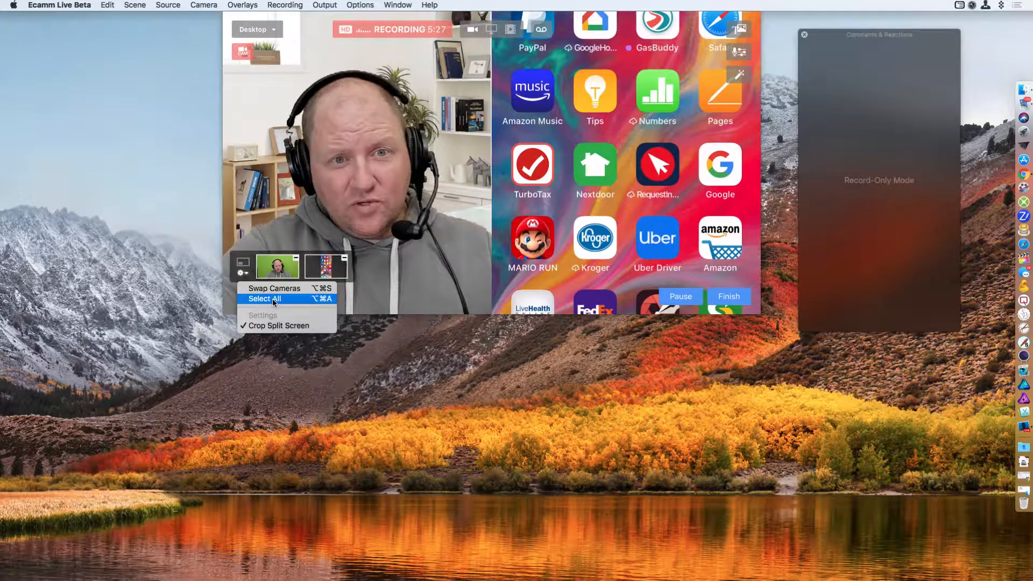
mouse_move(274, 287)
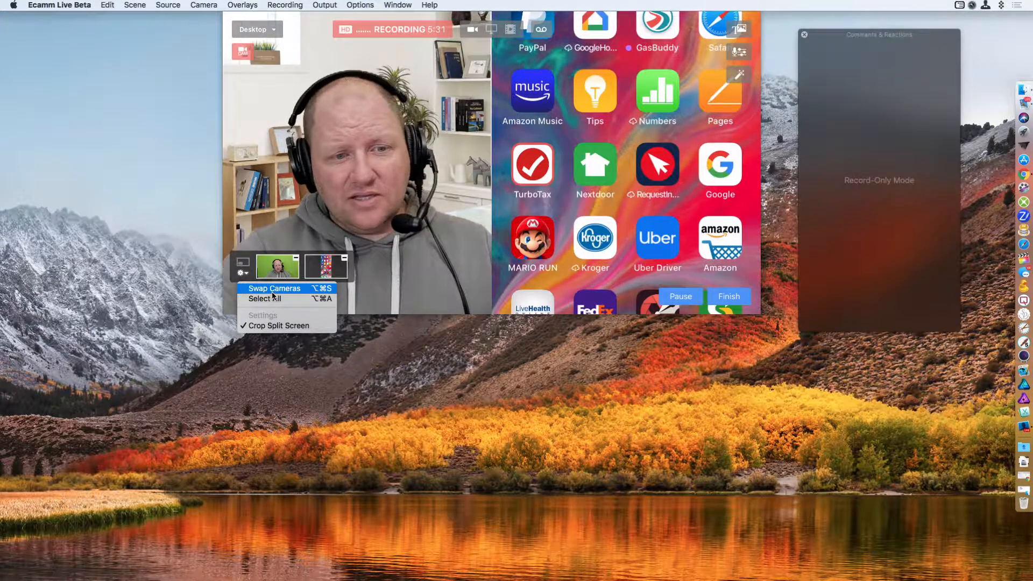
mouse_move(275, 299)
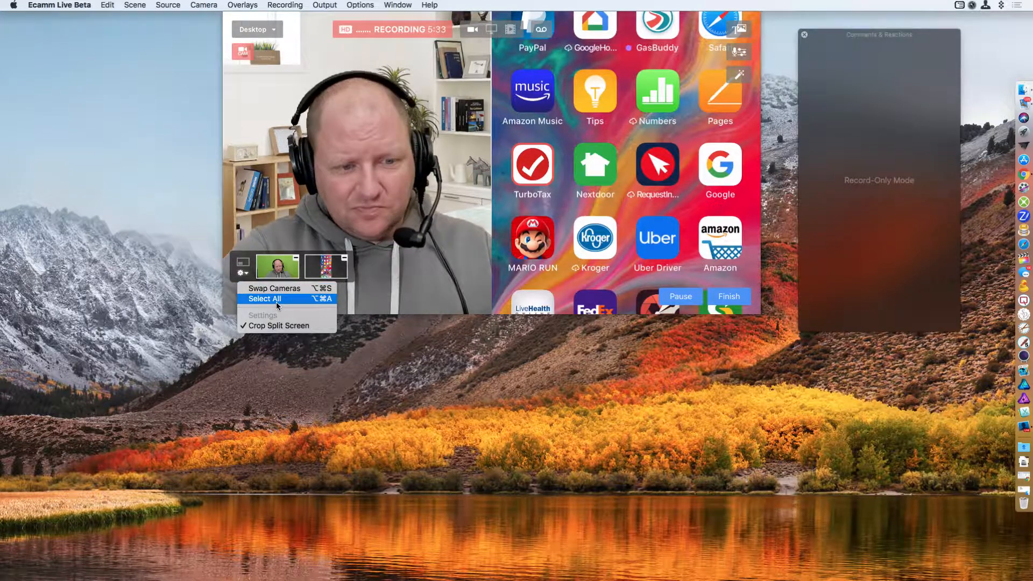